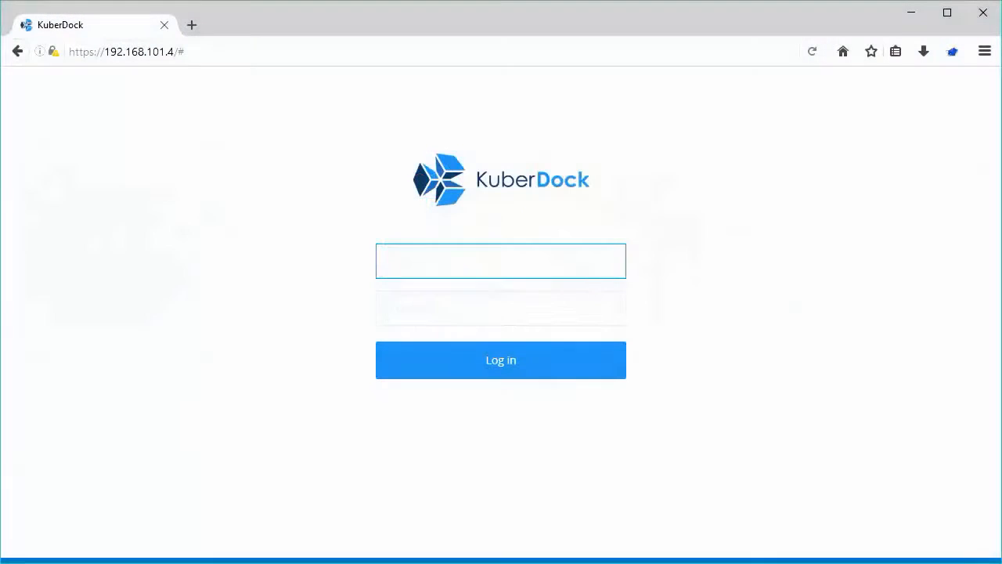
Log in to the KuberDock control panel as admin
{"action": "type", "text": "admin"}
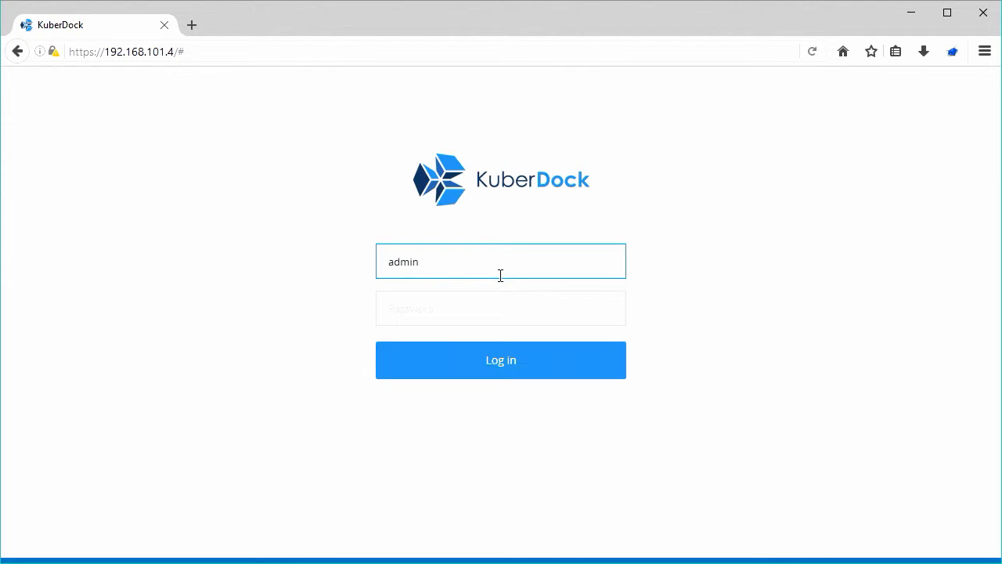
{"action": "left_click", "coordinate": [500, 307]}
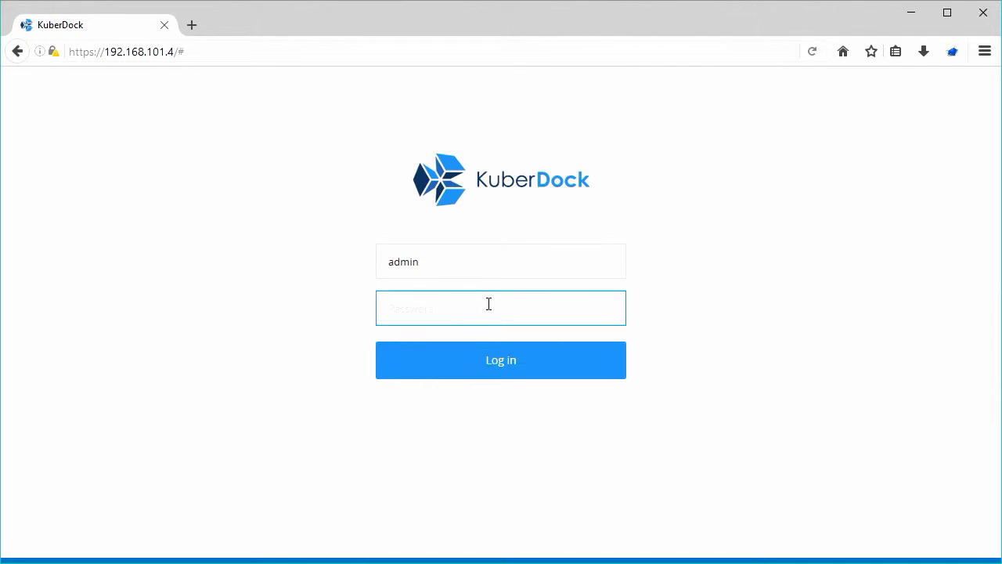
{"action": "left_click", "coordinate": [500, 359]}
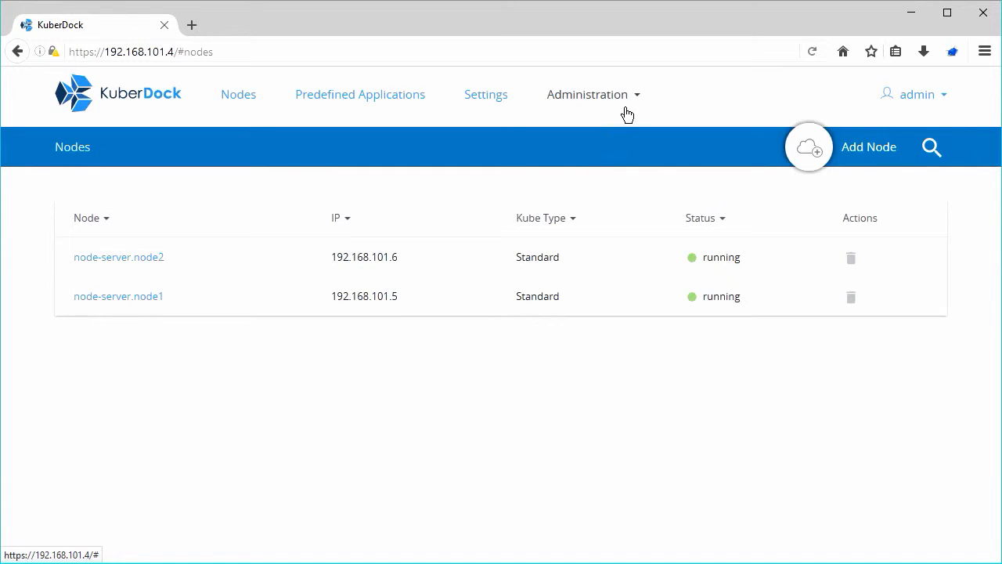
Go to Administration > IP pool and start adding a new subnet
{"action": "left_click", "coordinate": [587, 94]}
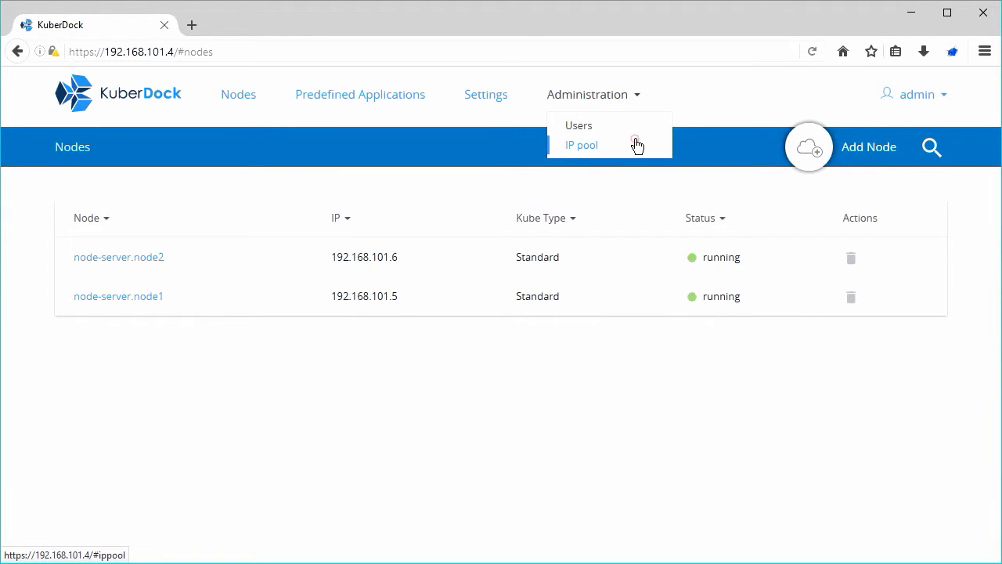
{"action": "left_click", "coordinate": [581, 145]}
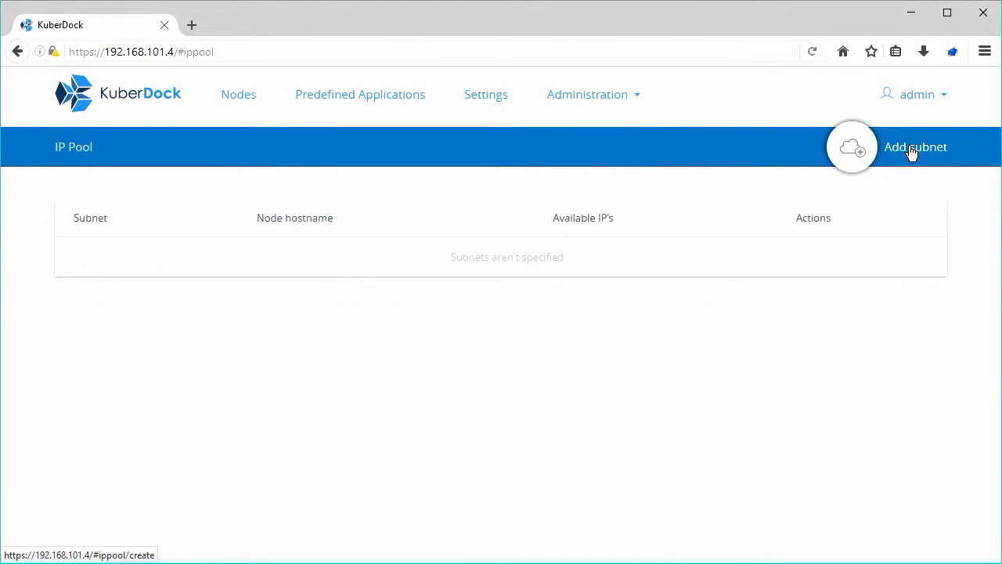
{"action": "left_click", "coordinate": [914, 147]}
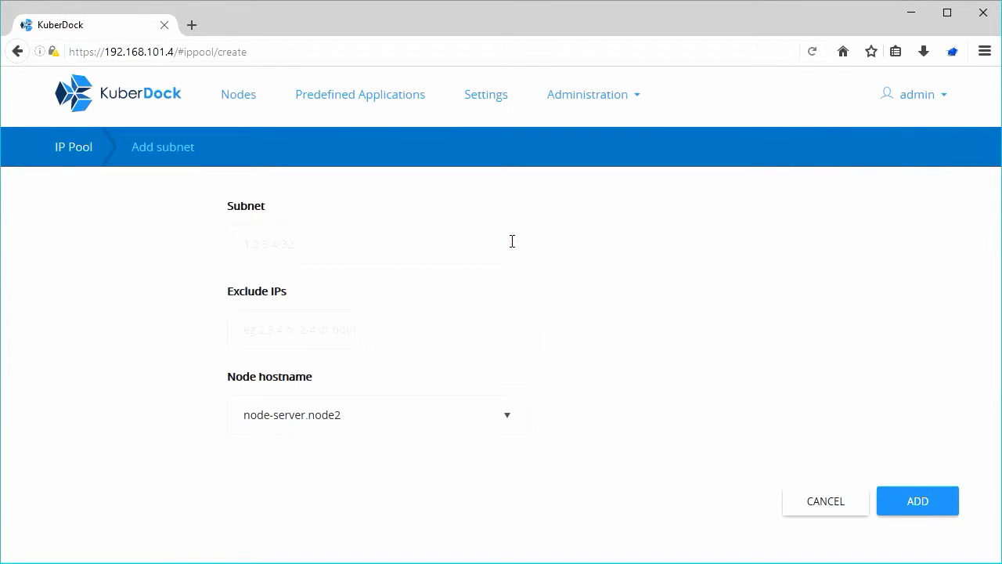
Add subnet 10.0.0.0/24 excluding IPs 4,5, assigned to node-server.node1
{"action": "left_click", "coordinate": [379, 243]}
{"action": "type", "text": "10.0.0.0/2"}
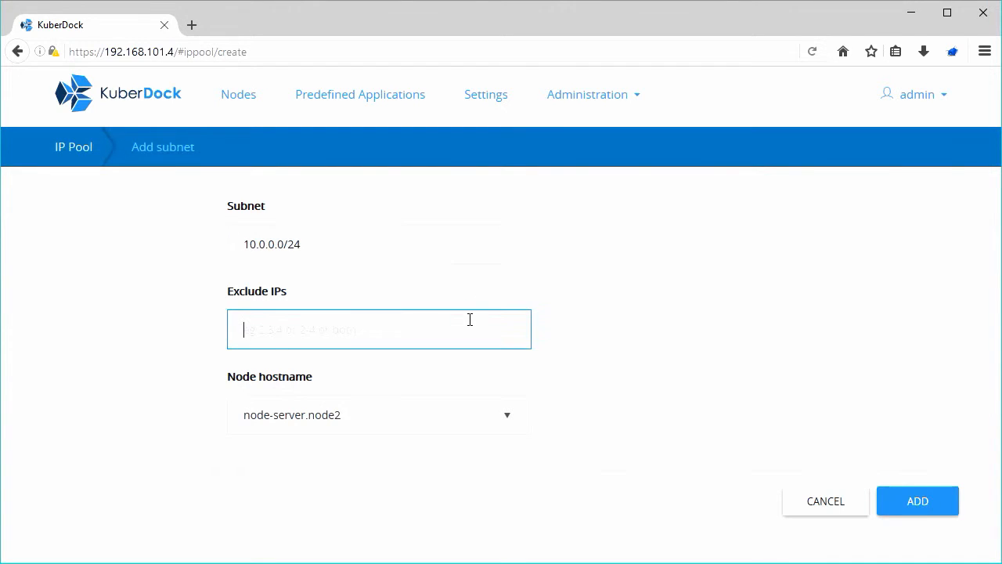
{"action": "type", "text": "4,5"}
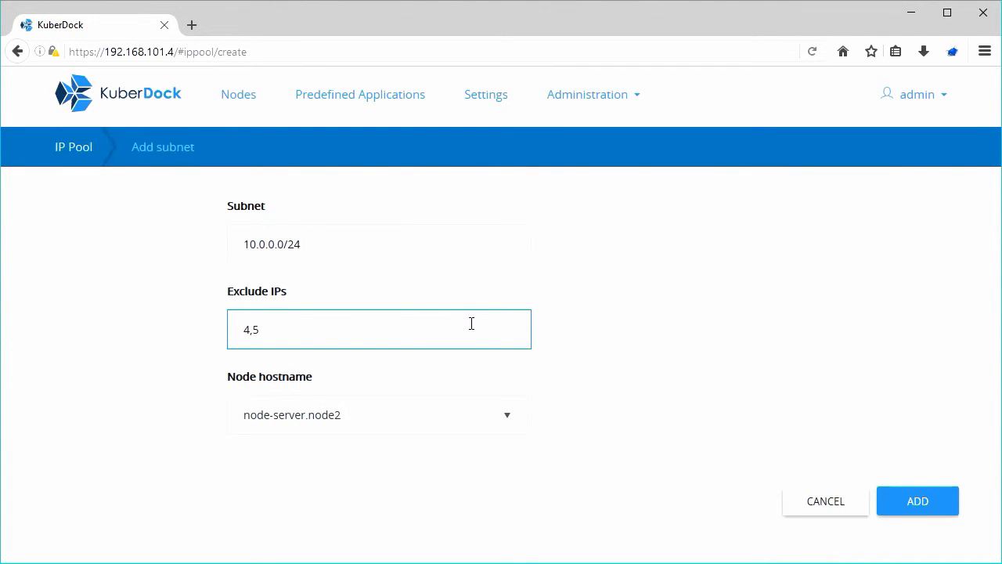
{"action": "left_click", "coordinate": [376, 414]}
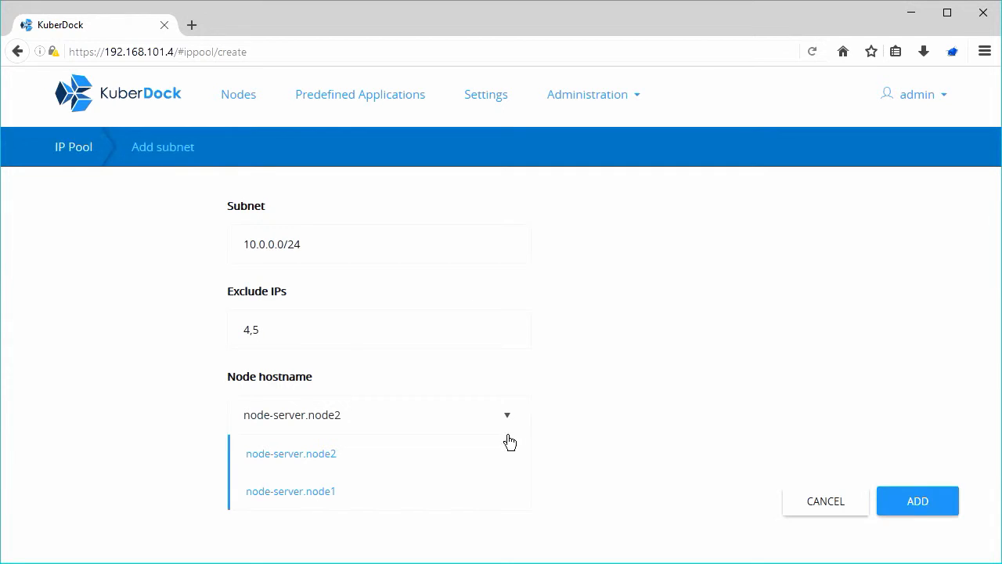
{"action": "left_click", "coordinate": [917, 501]}
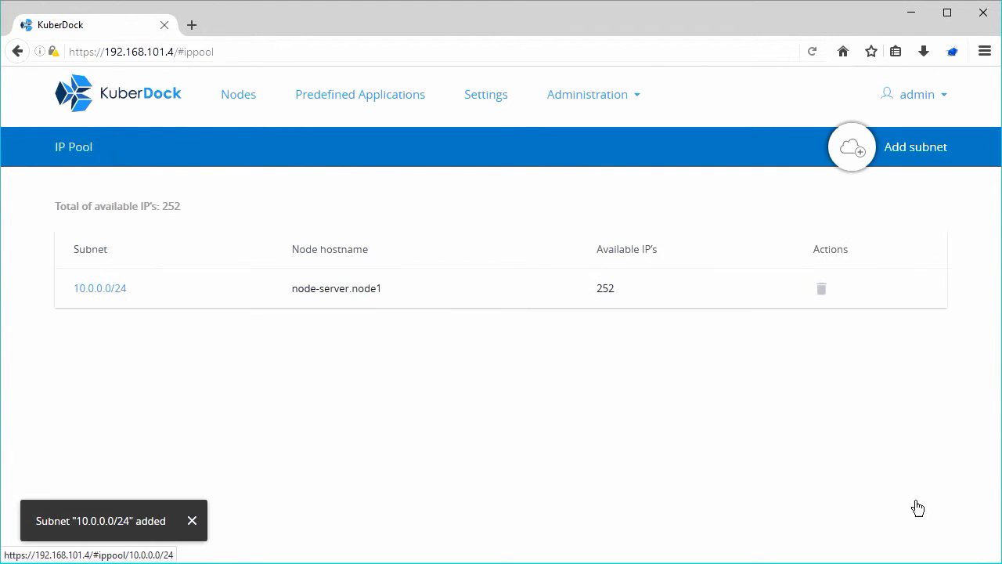
{"action": "mouse_move", "coordinate": [108, 299]}
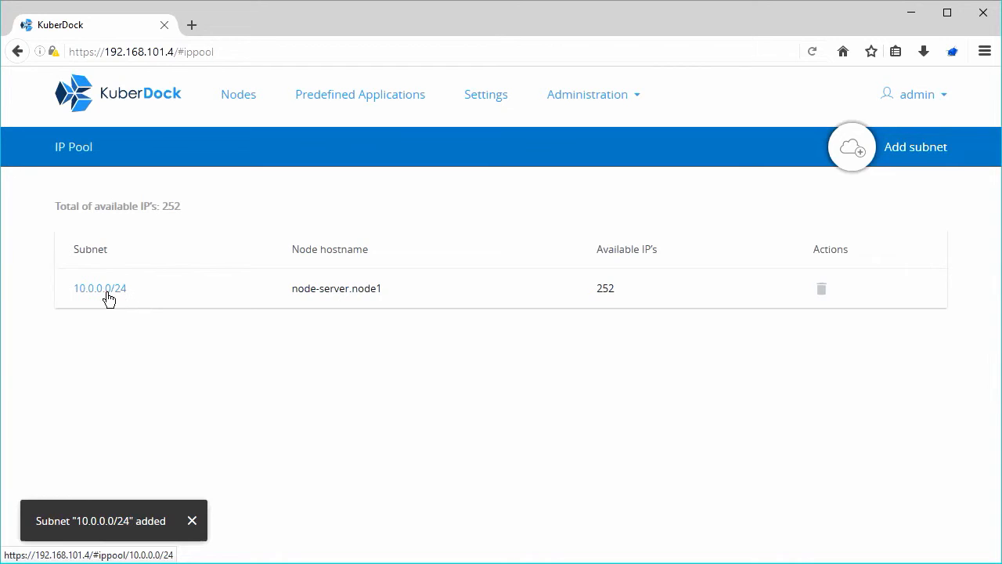
Check 10.0.0.0/24's blocked addresses, return to IP Pool, and request deleting the subnet
{"action": "left_click", "coordinate": [99, 288]}
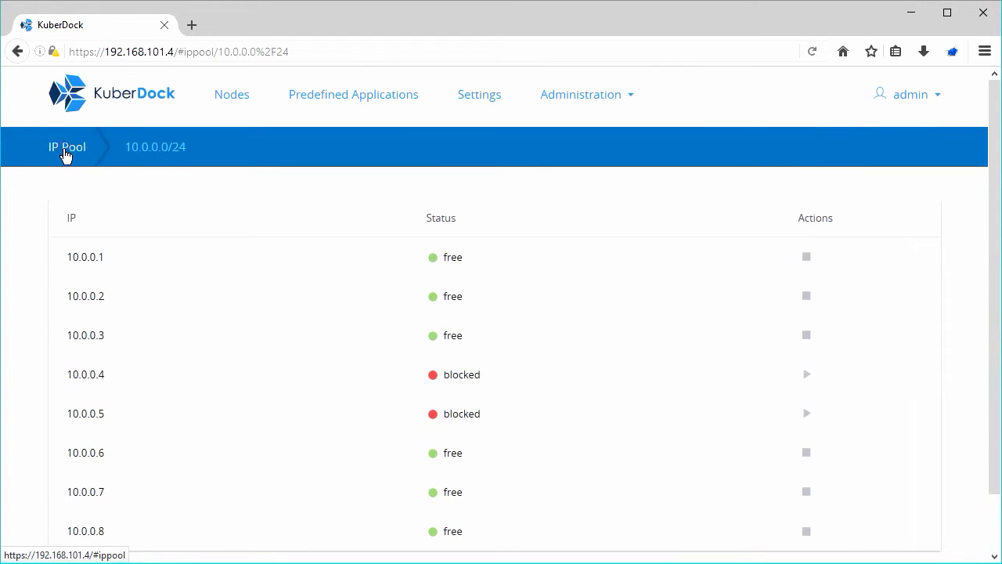
{"action": "left_click", "coordinate": [67, 146]}
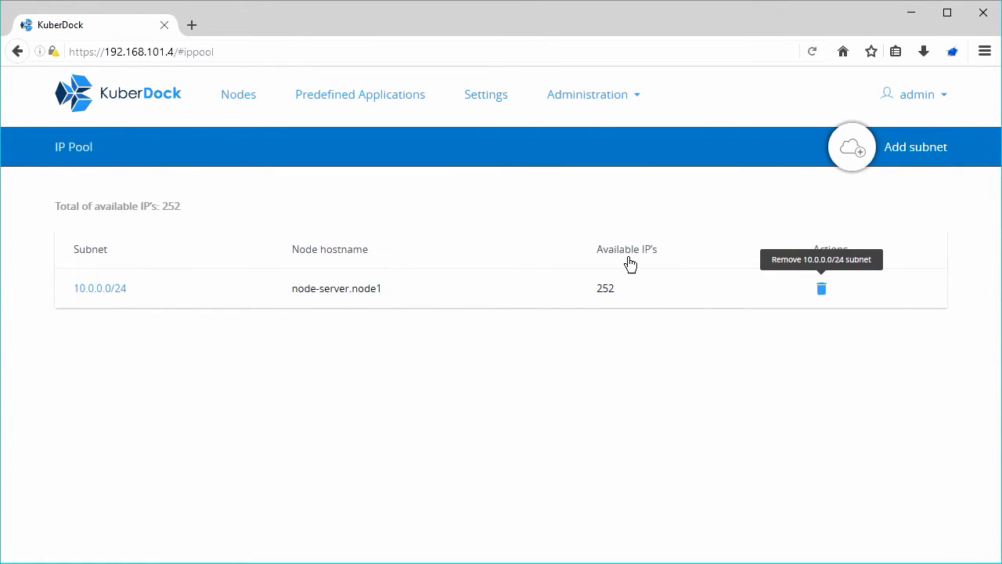
{"action": "left_click", "coordinate": [820, 288]}
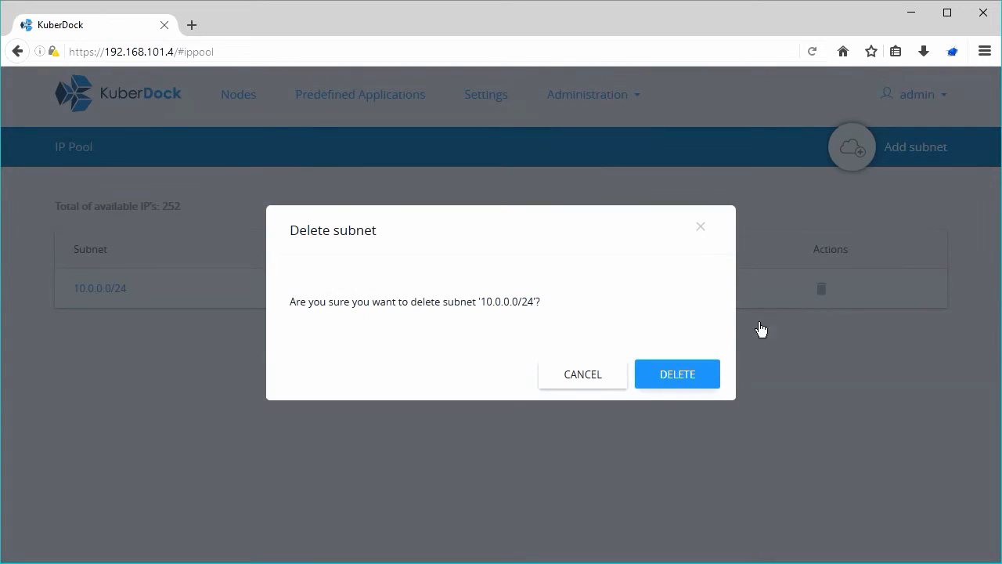